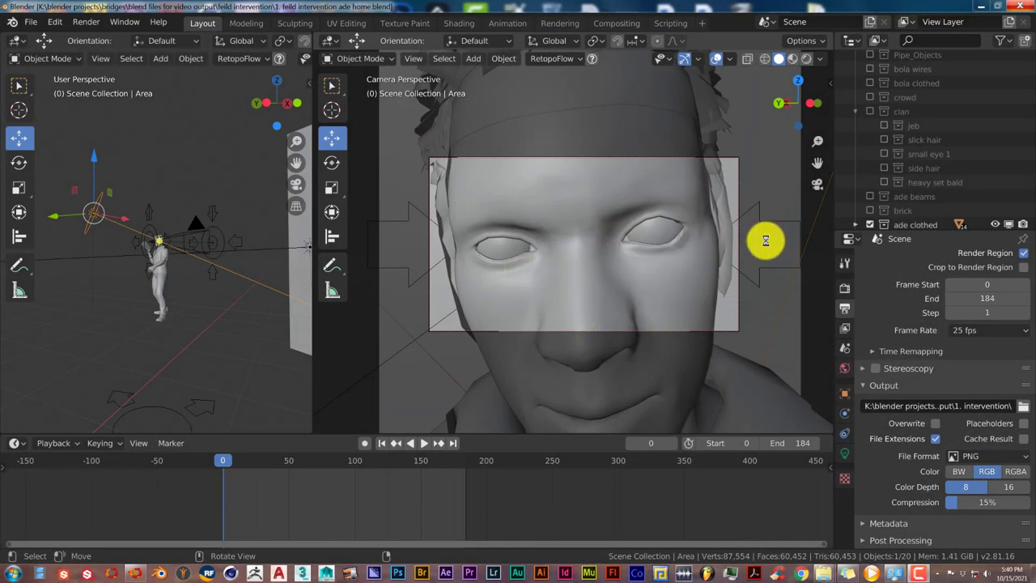
pyautogui.moveTo(816, 229)
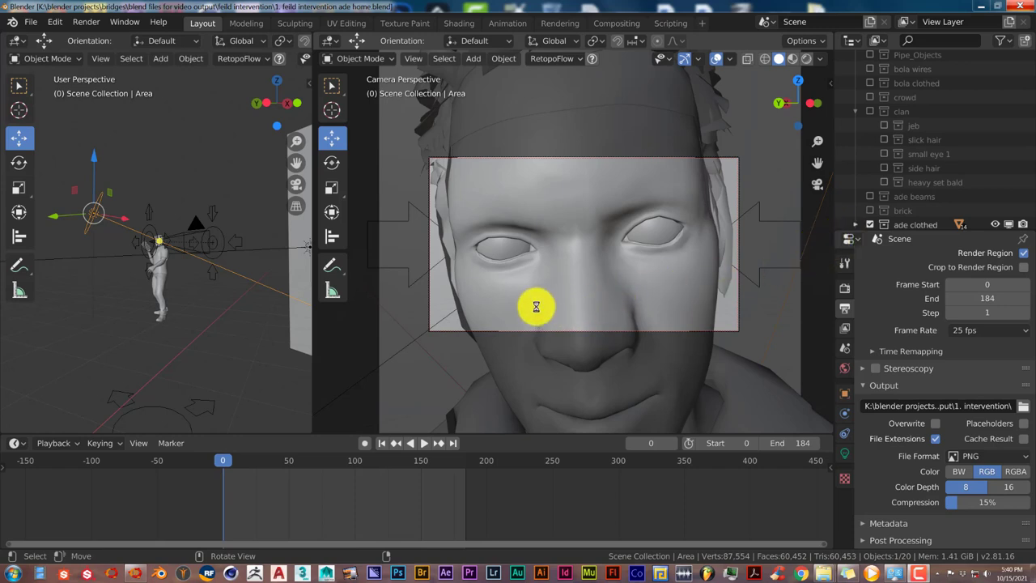
pyautogui.moveTo(792, 205)
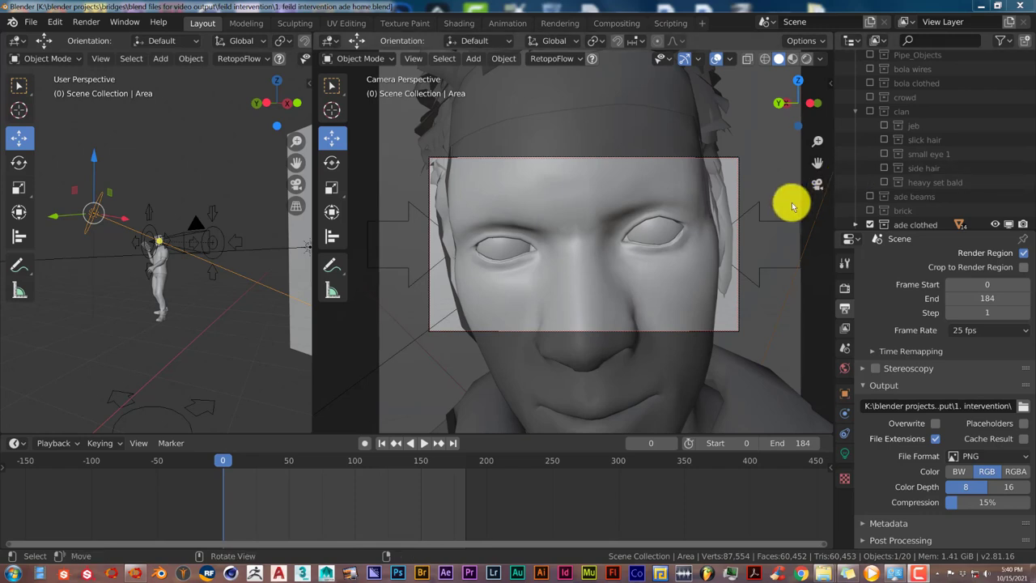
pyautogui.moveTo(543, 340)
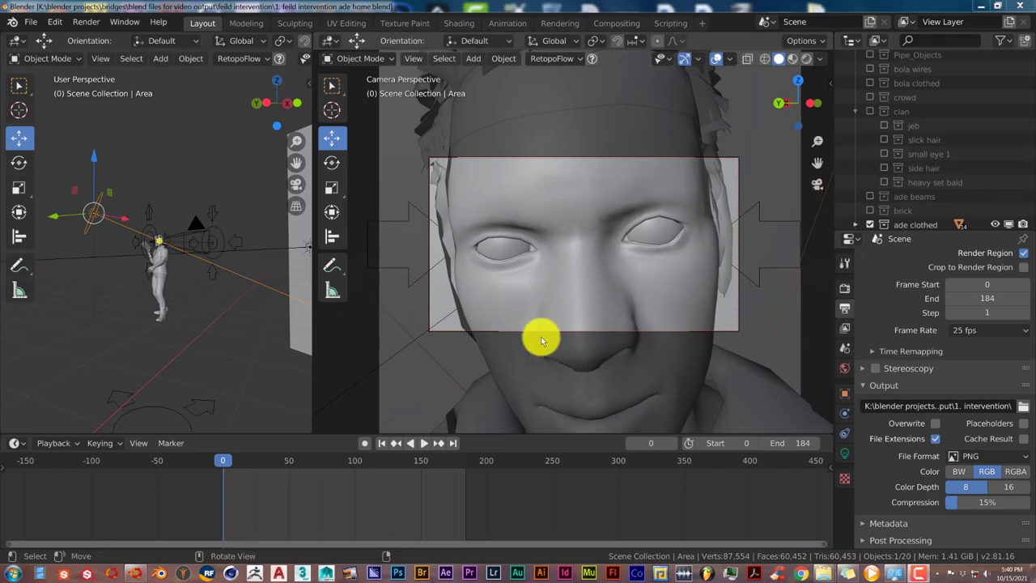
pyautogui.moveTo(521, 337)
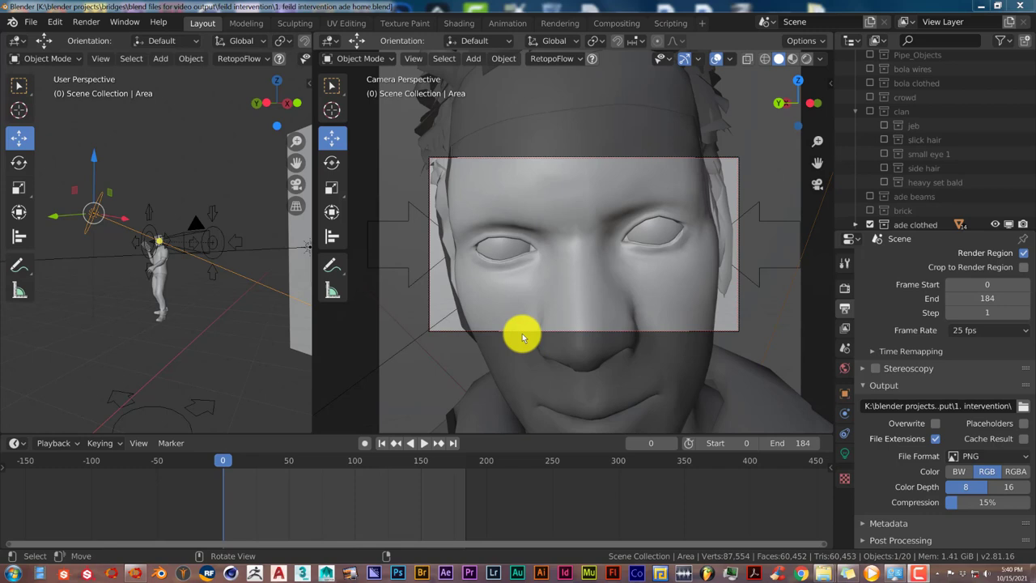
pyautogui.moveTo(549, 247)
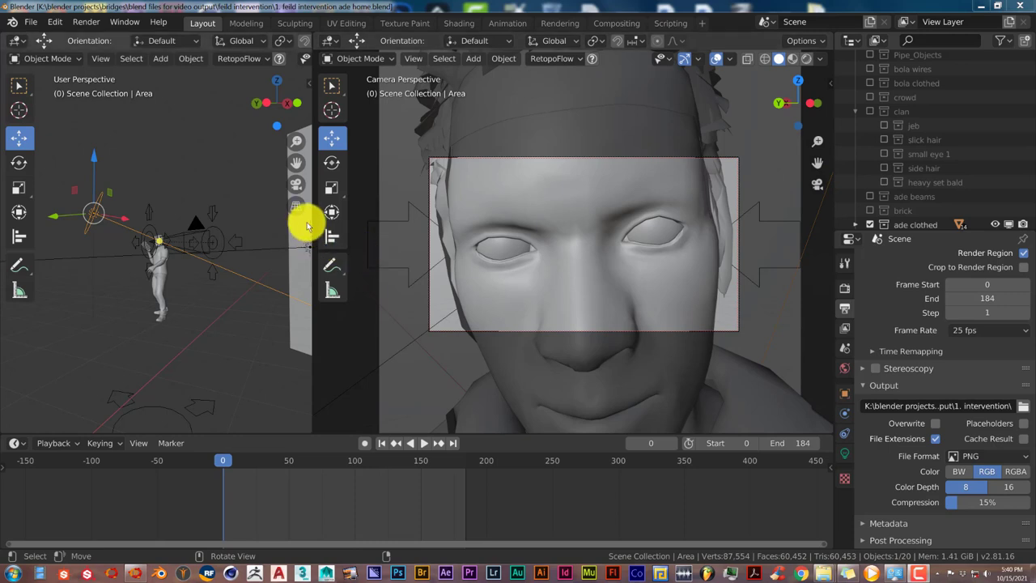
pyautogui.moveTo(417, 224)
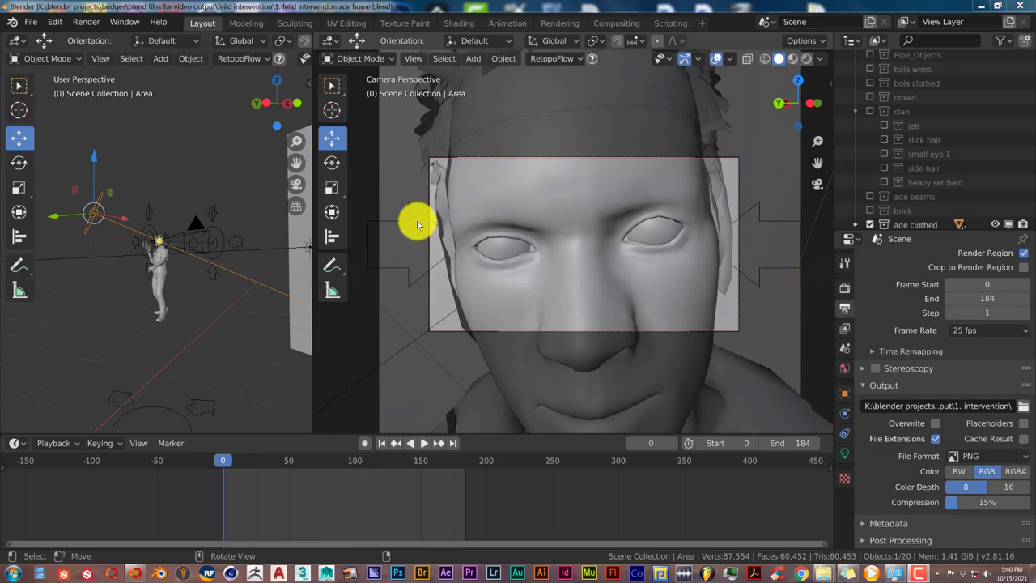
pyautogui.moveTo(660, 354)
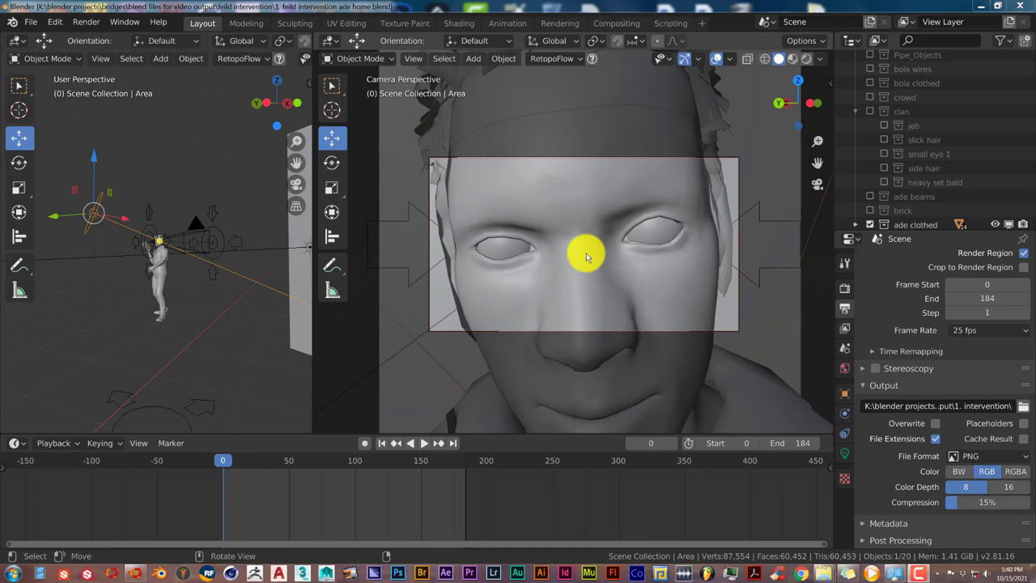
pyautogui.moveTo(791, 510)
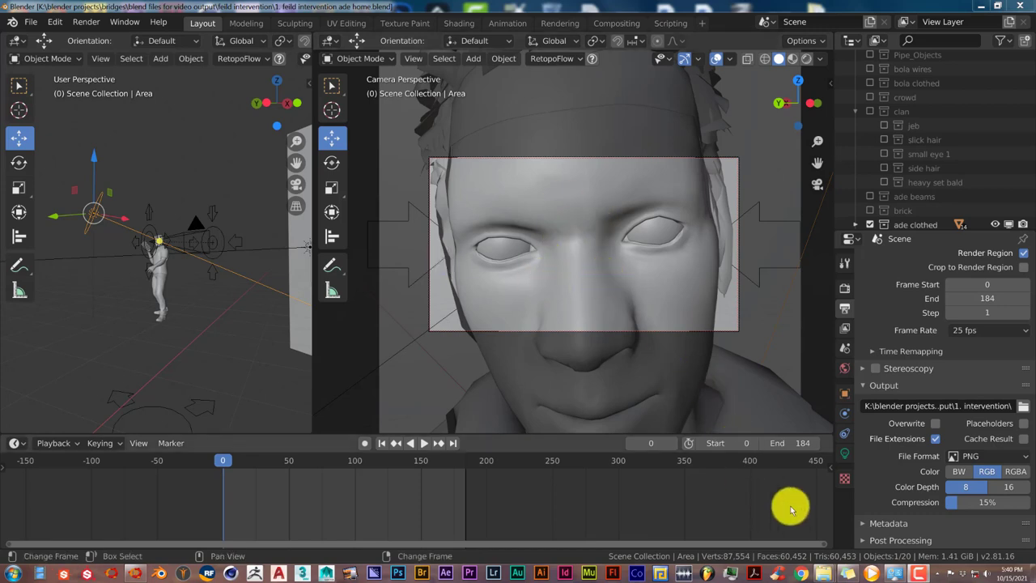
pyautogui.moveTo(834, 569)
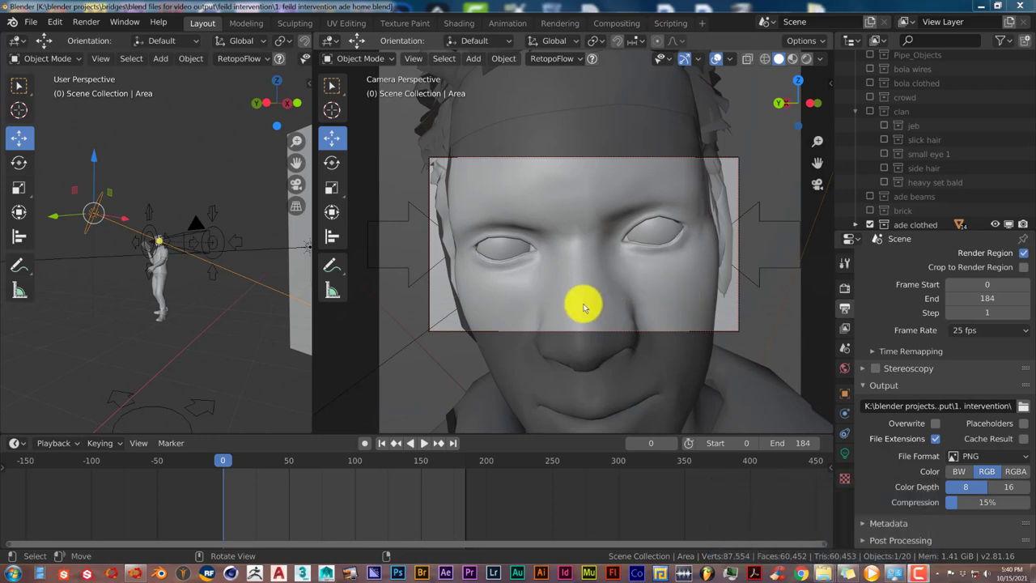
pyautogui.moveTo(839, 322)
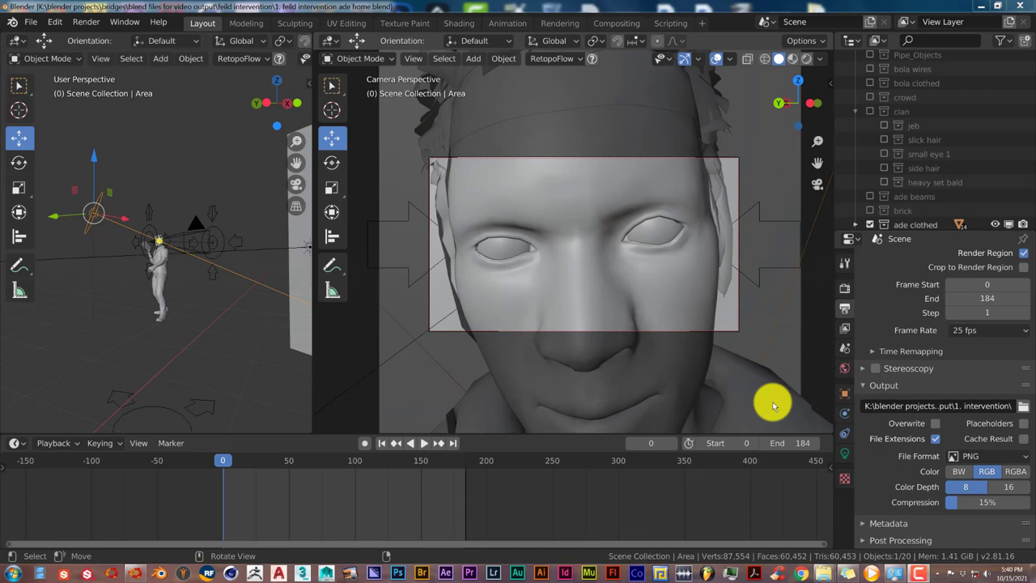
pyautogui.moveTo(816, 272)
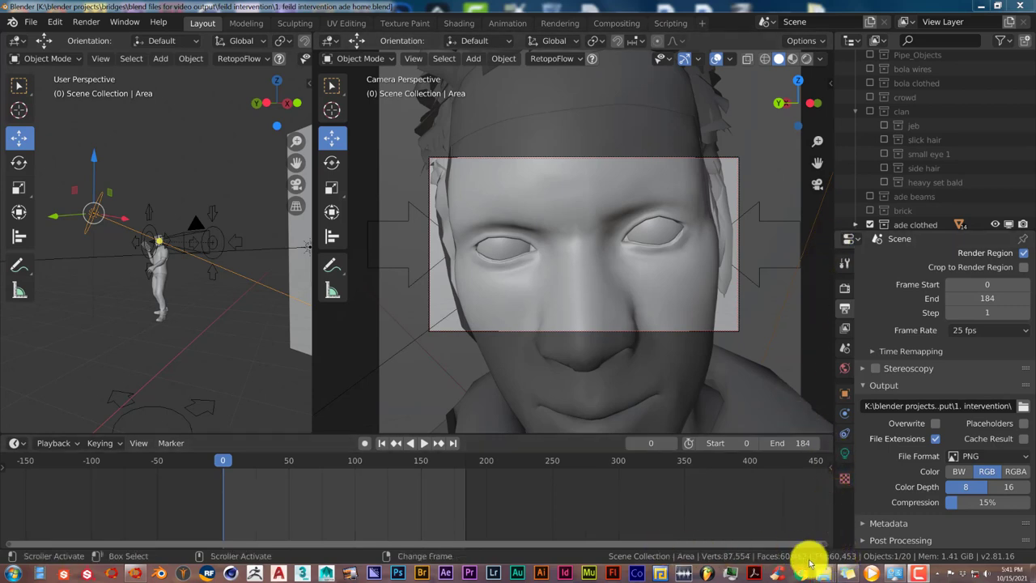
pyautogui.moveTo(676, 563)
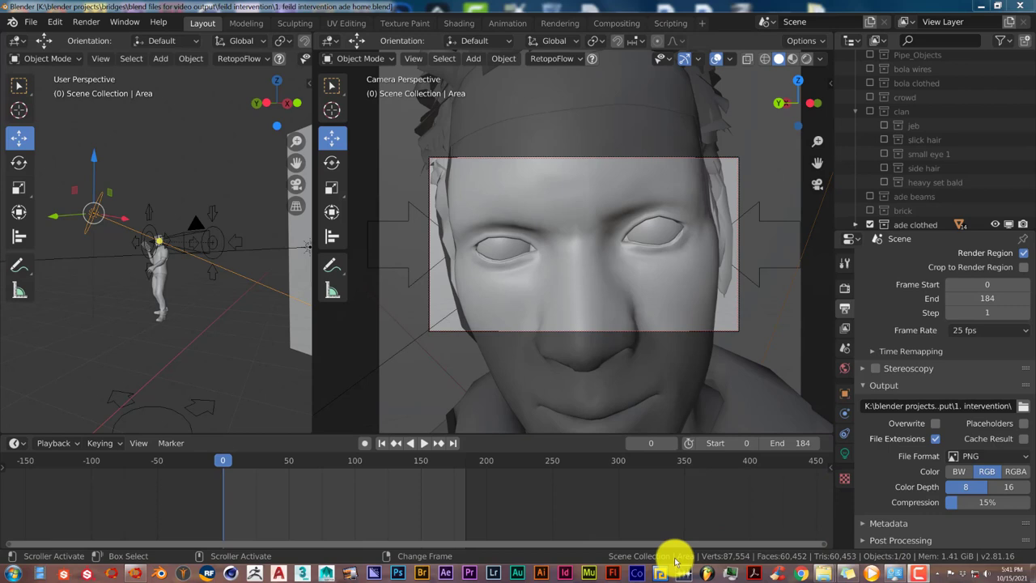
pyautogui.moveTo(822, 562)
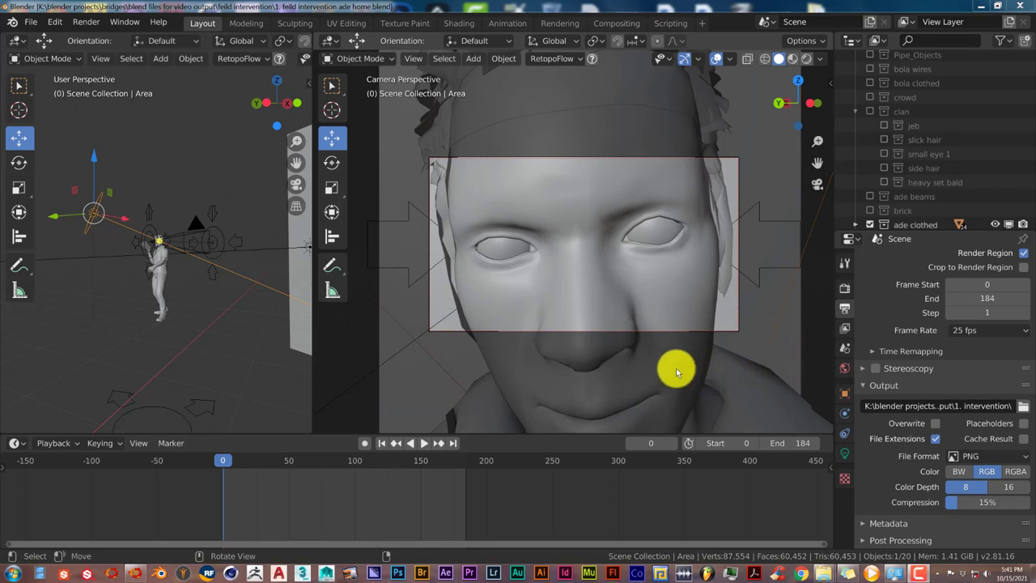
pyautogui.moveTo(751, 324)
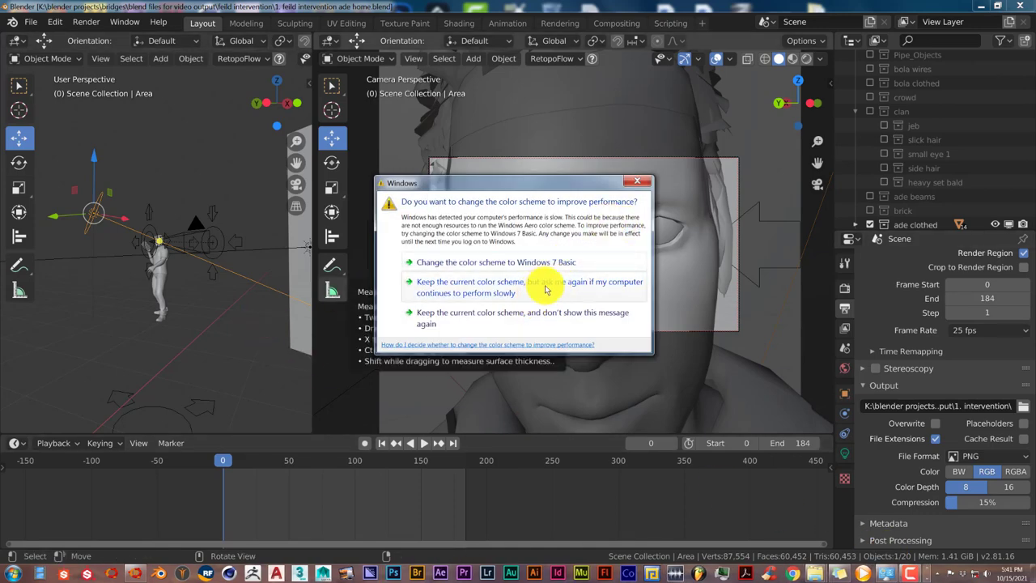
pyautogui.moveTo(542, 318)
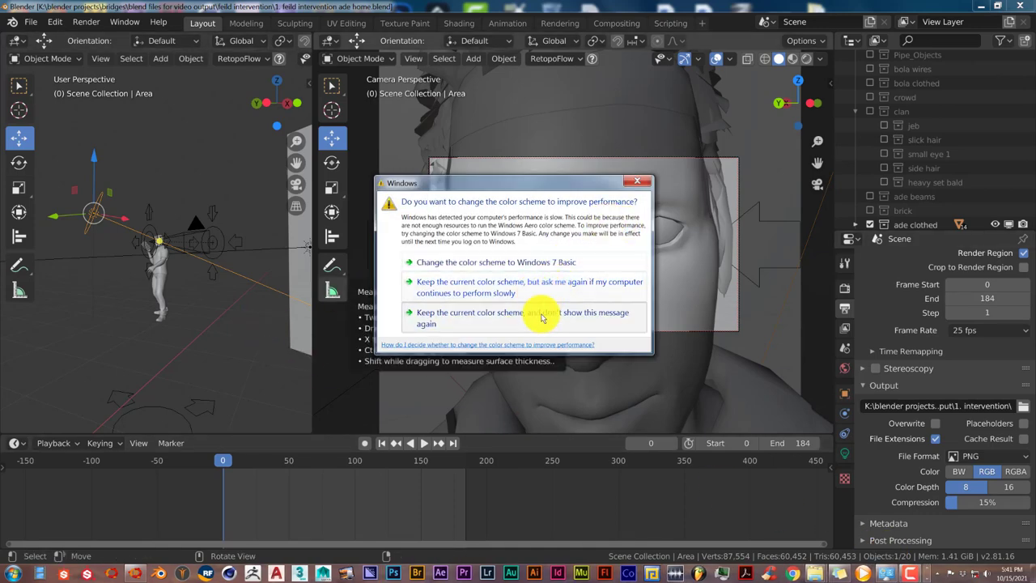
# Dismiss the colour-scheme prompt and browse to the '1. intervention' folder showing frames 0000 and 0001
pyautogui.click(540, 317)
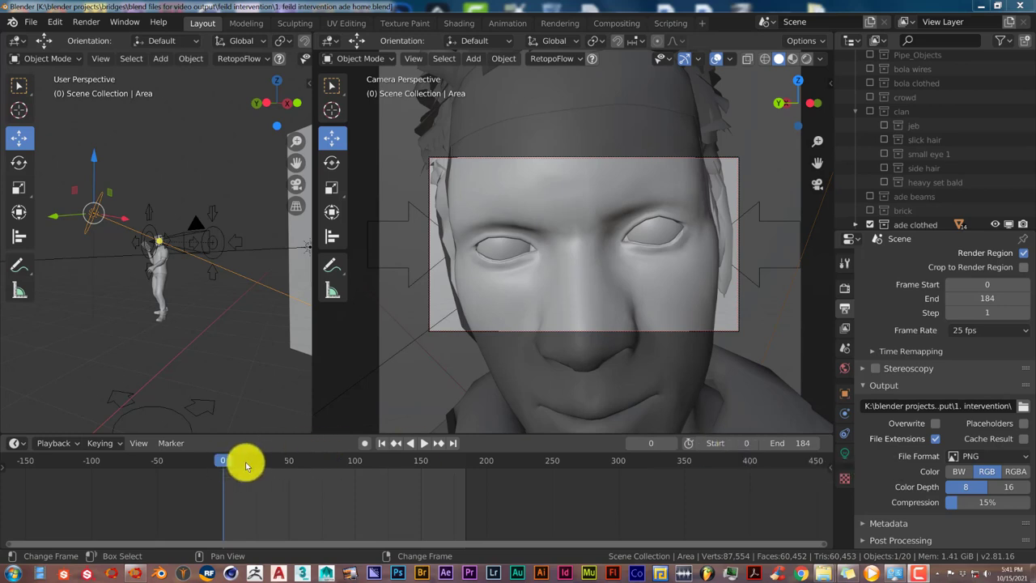
pyautogui.moveTo(289, 466)
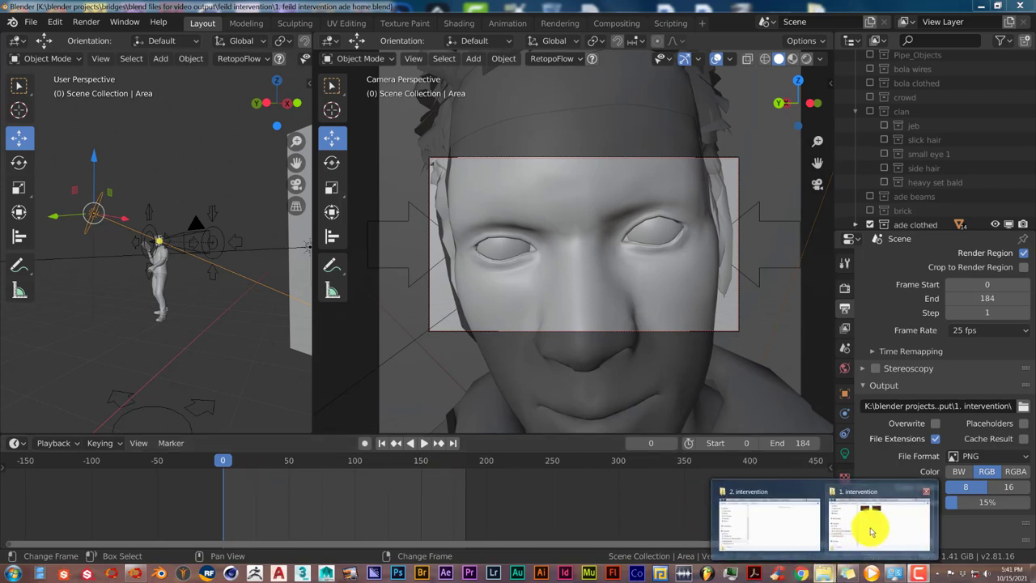
pyautogui.click(872, 531)
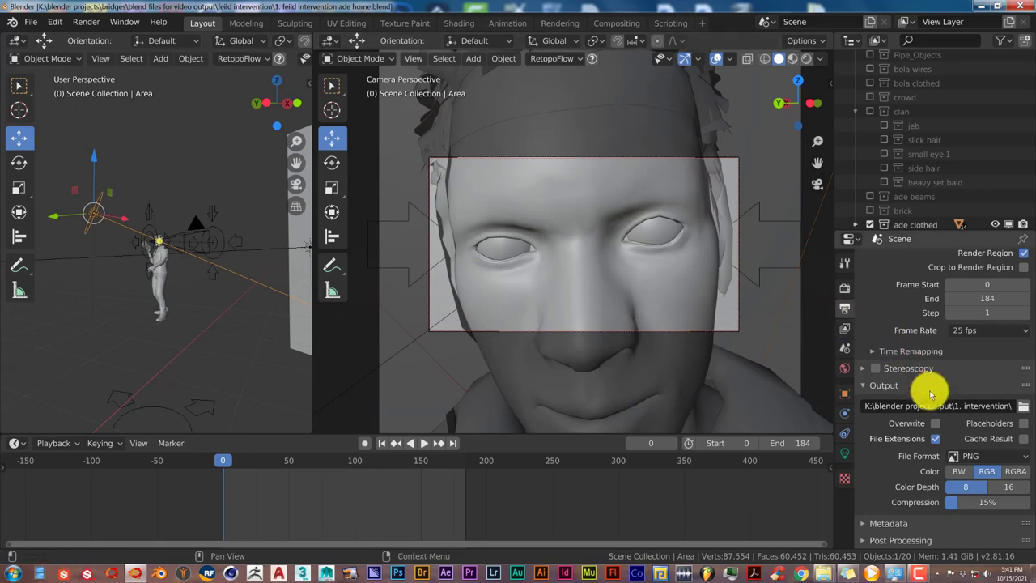
pyautogui.moveTo(966, 407)
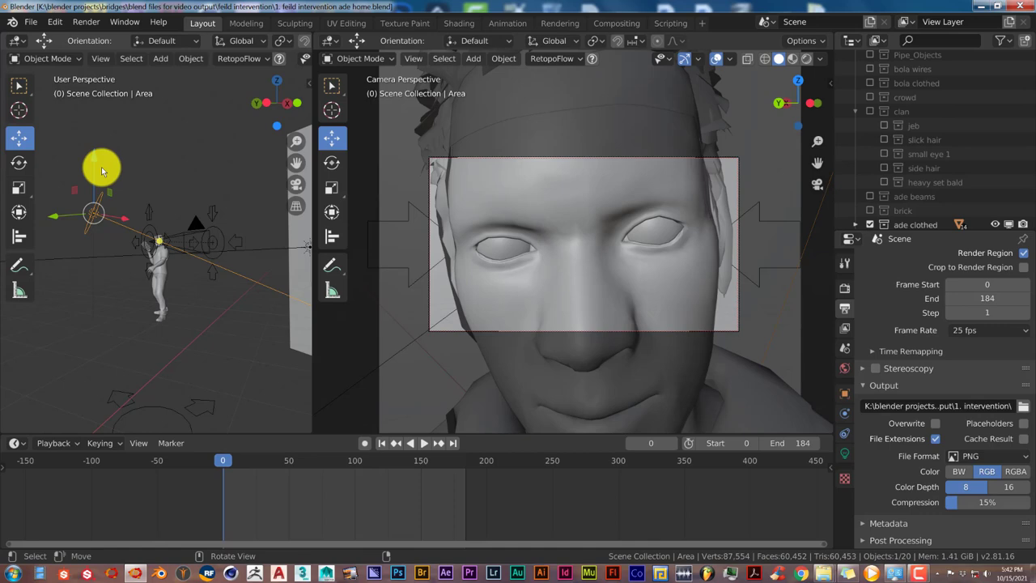
pyautogui.click(86, 23)
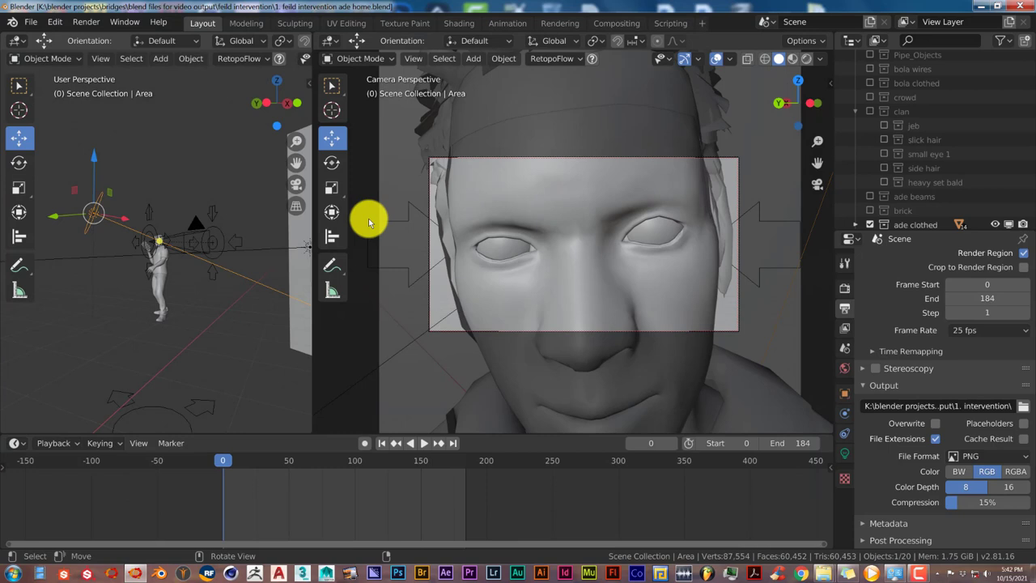
pyautogui.moveTo(841, 551)
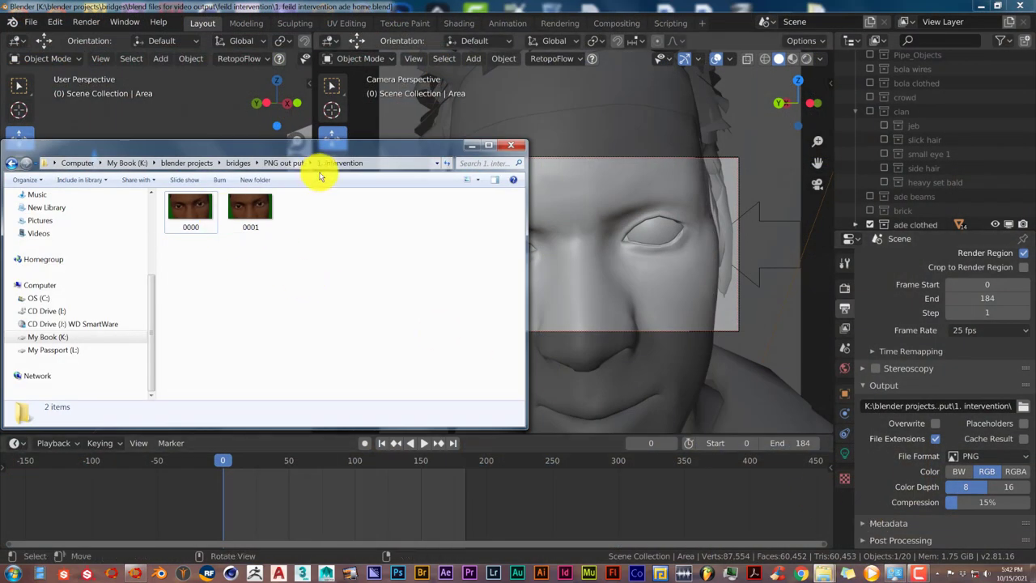
pyautogui.click(249, 206)
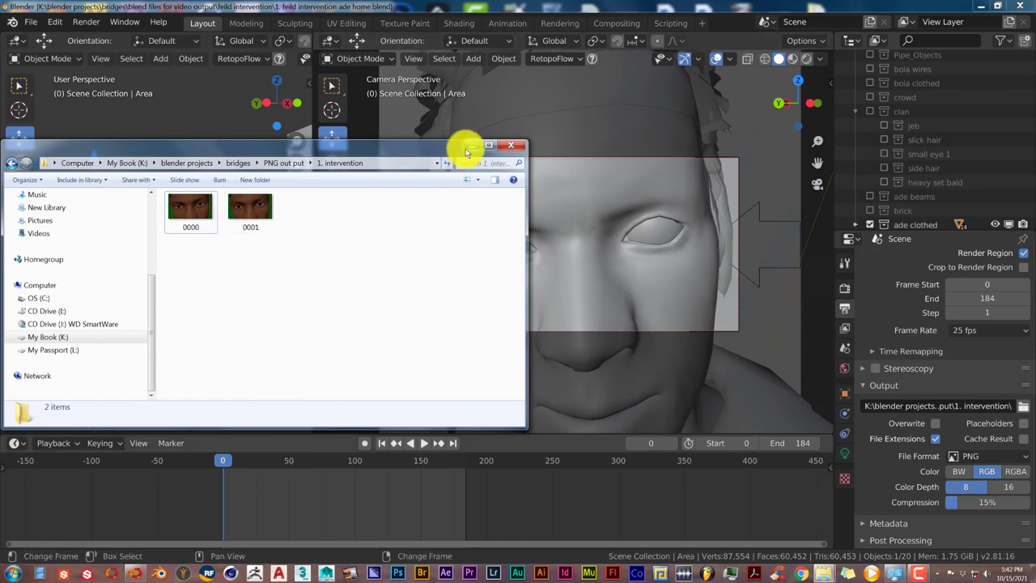
pyautogui.moveTo(357, 224)
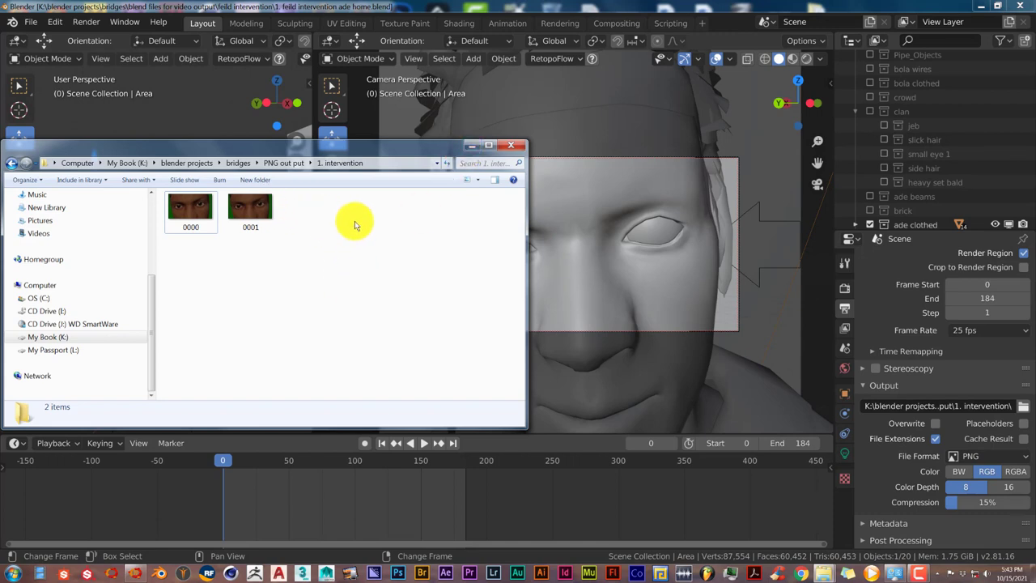
pyautogui.moveTo(630, 241)
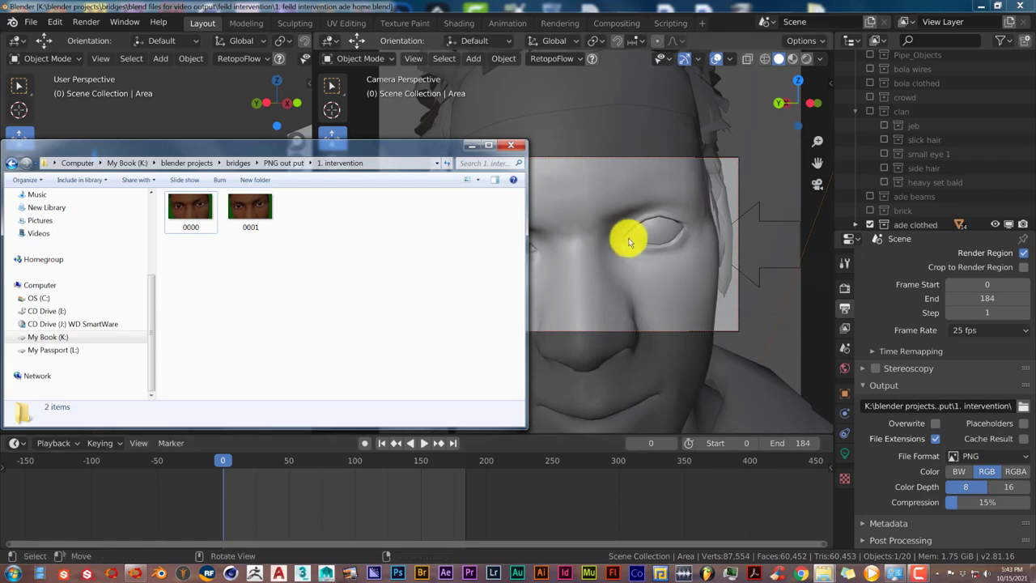
pyautogui.moveTo(311, 224)
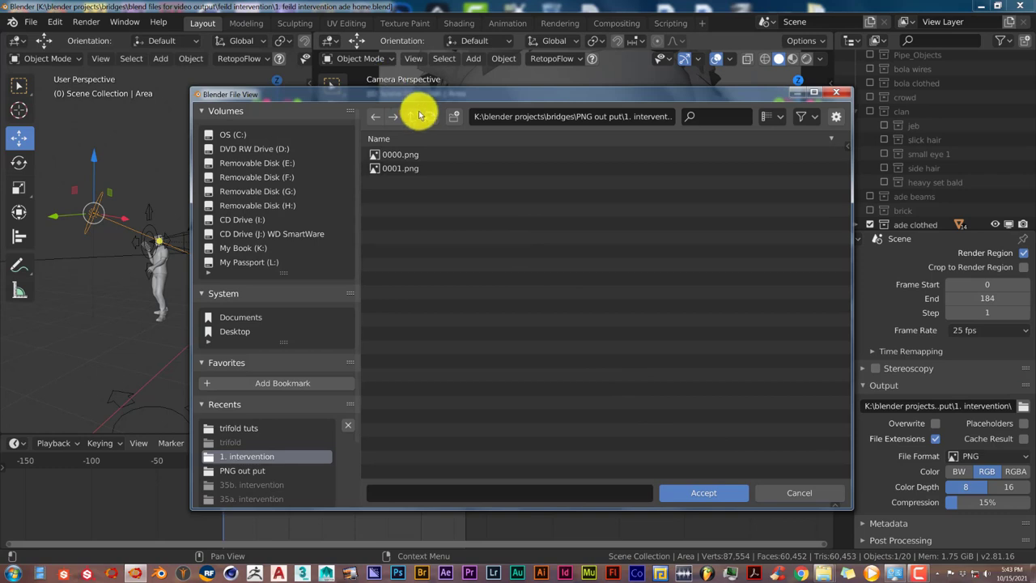
# Set Blender's output path to the empty 'PNG out put/2. intervention' folder
pyautogui.click(411, 116)
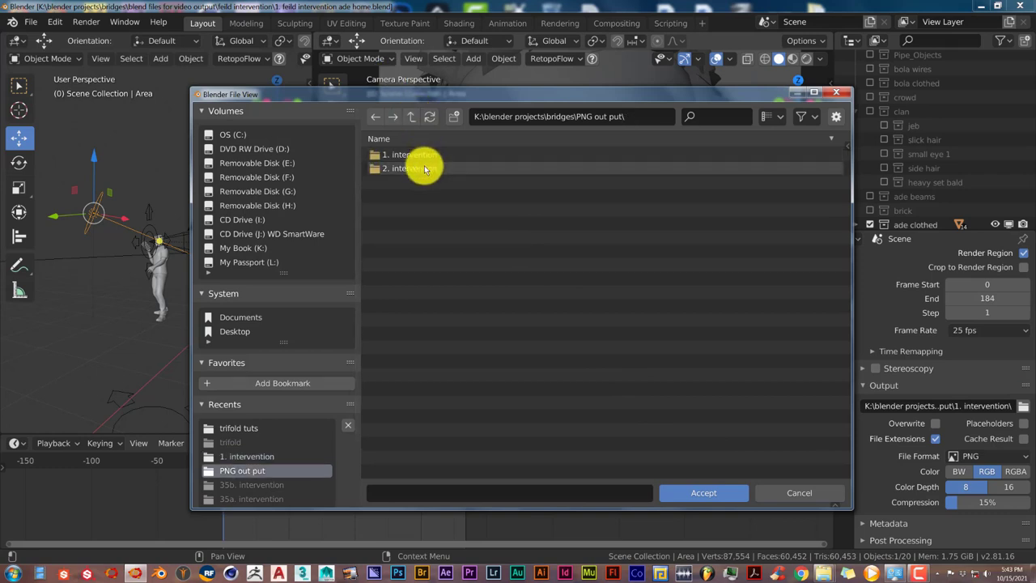
pyautogui.doubleClick(401, 167)
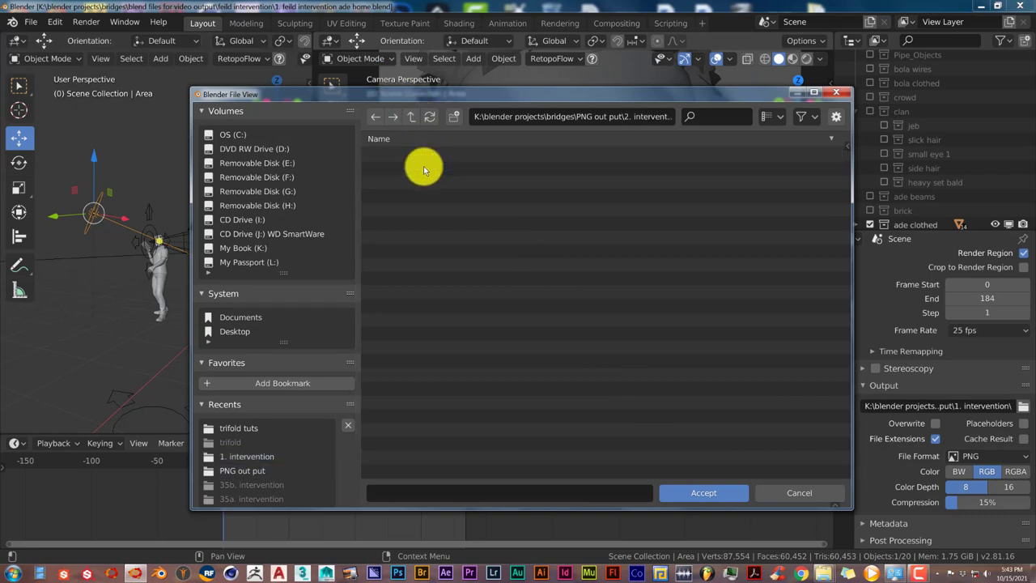
pyautogui.click(703, 492)
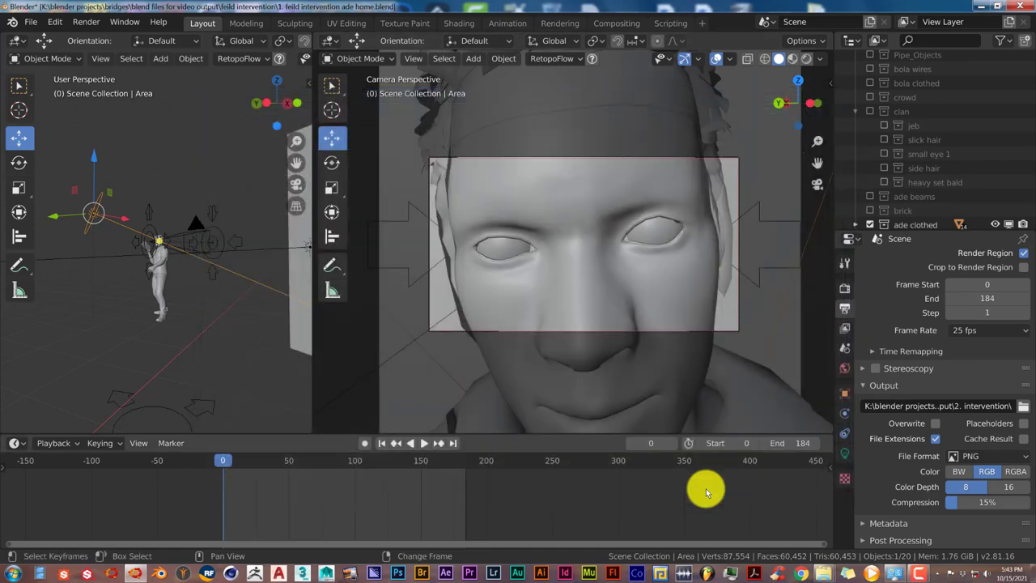
# Start rendering the animation into the '2. intervention' folder
pyautogui.click(78, 22)
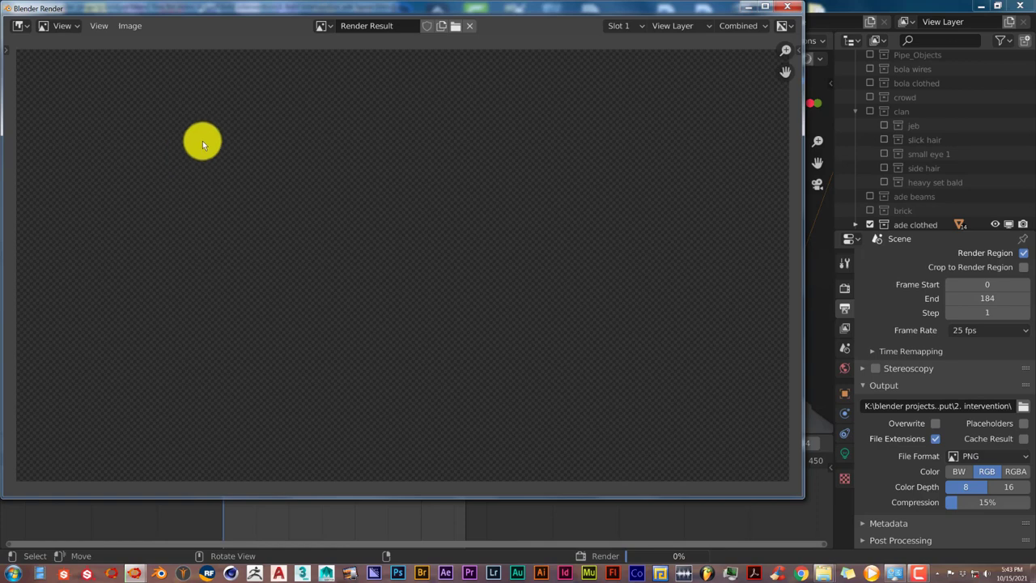
pyautogui.moveTo(207, 141)
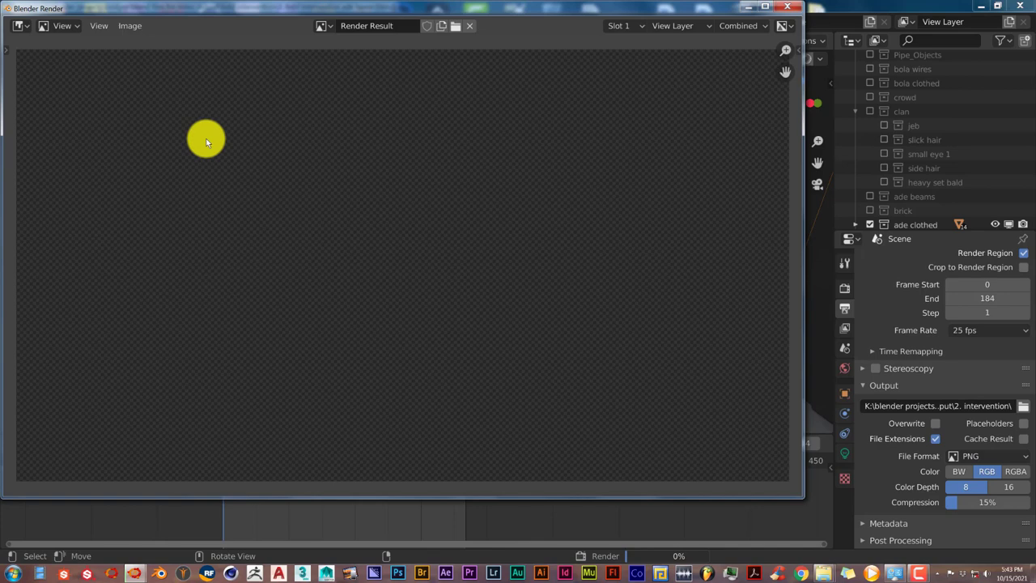
pyautogui.moveTo(193, 144)
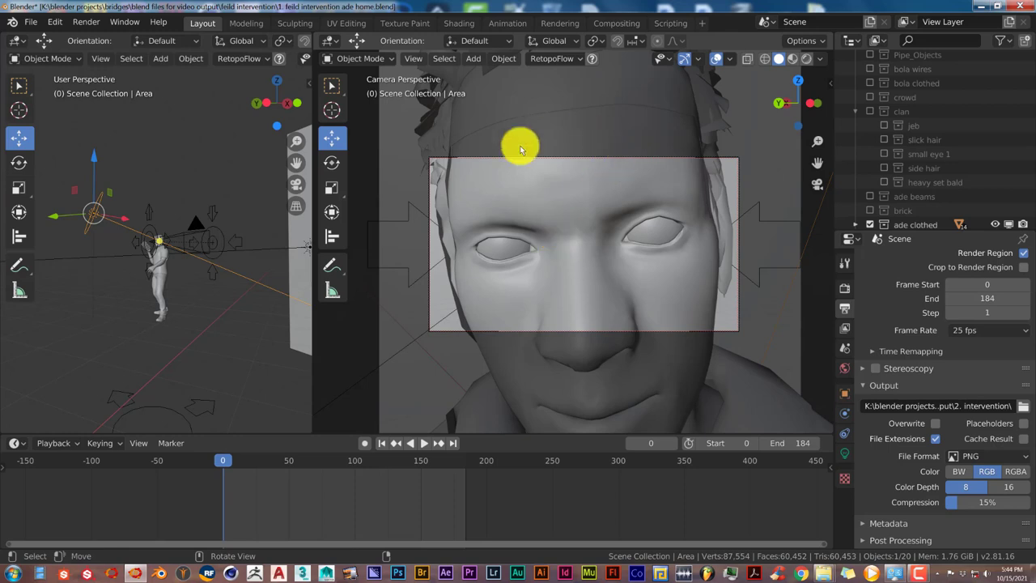
pyautogui.moveTo(574, 242)
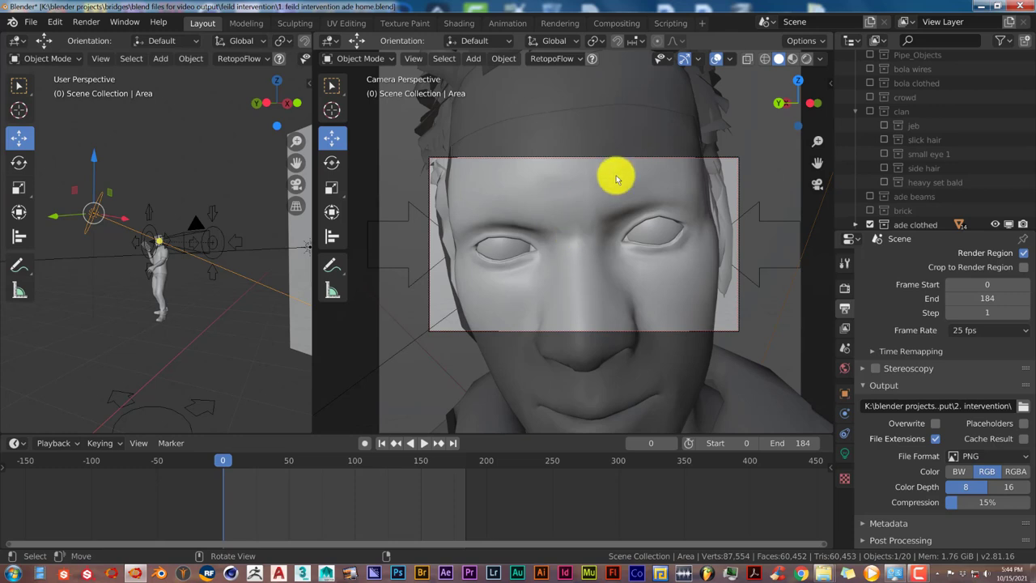
pyautogui.moveTo(676, 263)
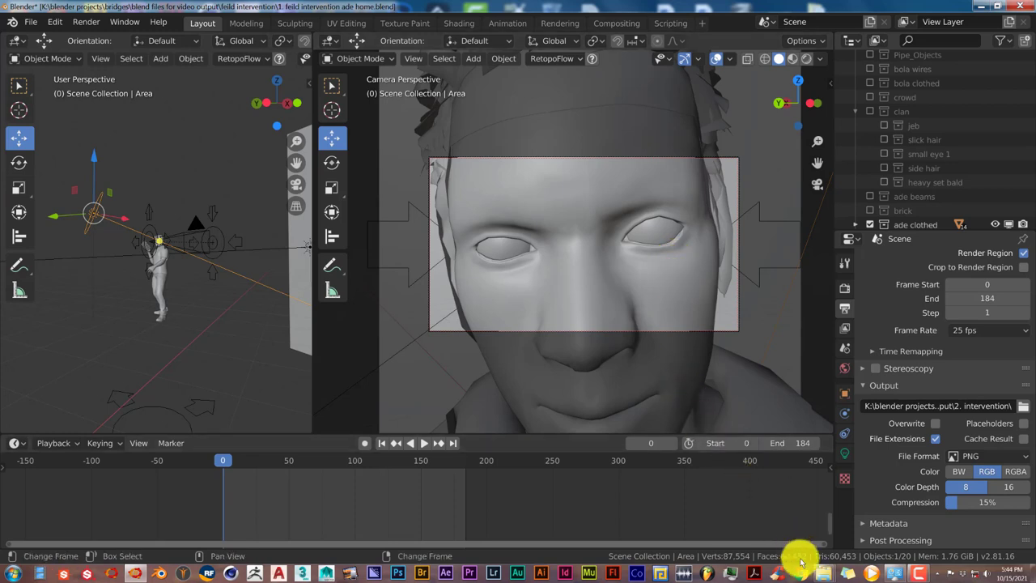
pyautogui.moveTo(801, 562)
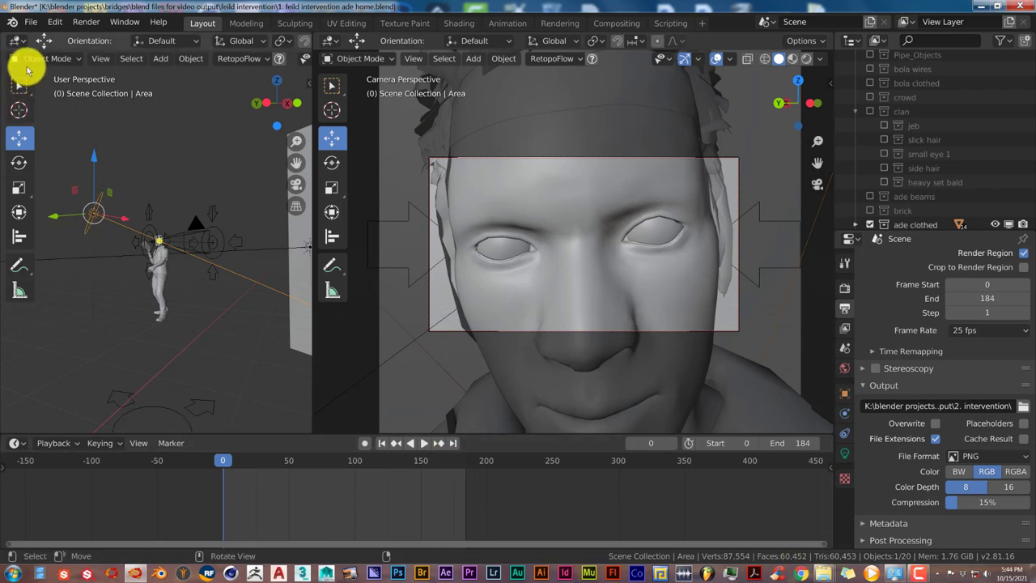
pyautogui.moveTo(54, 23)
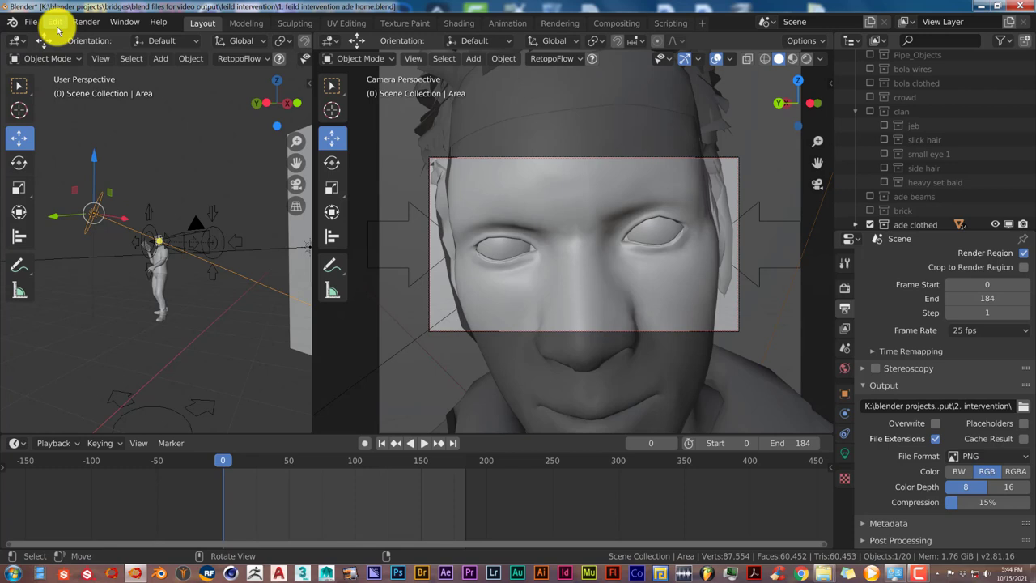